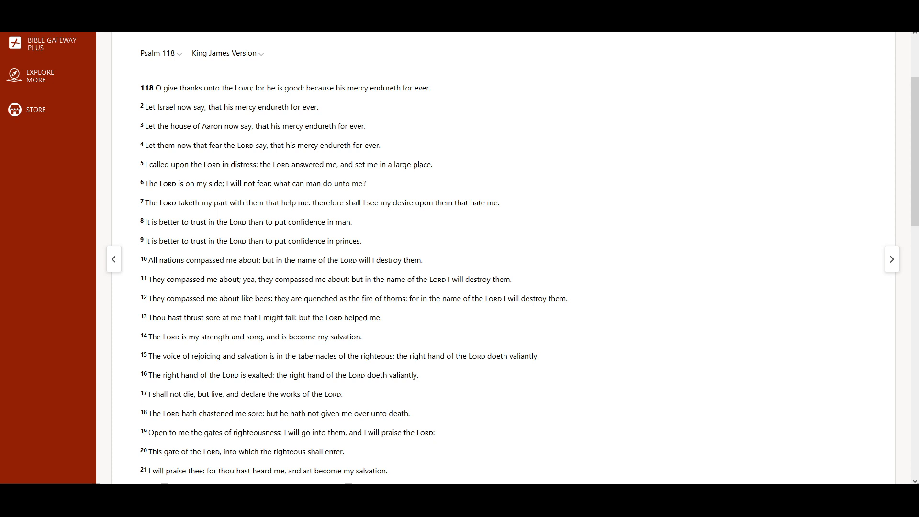
{"action": "mouse_move", "coordinate": [646, 173]}
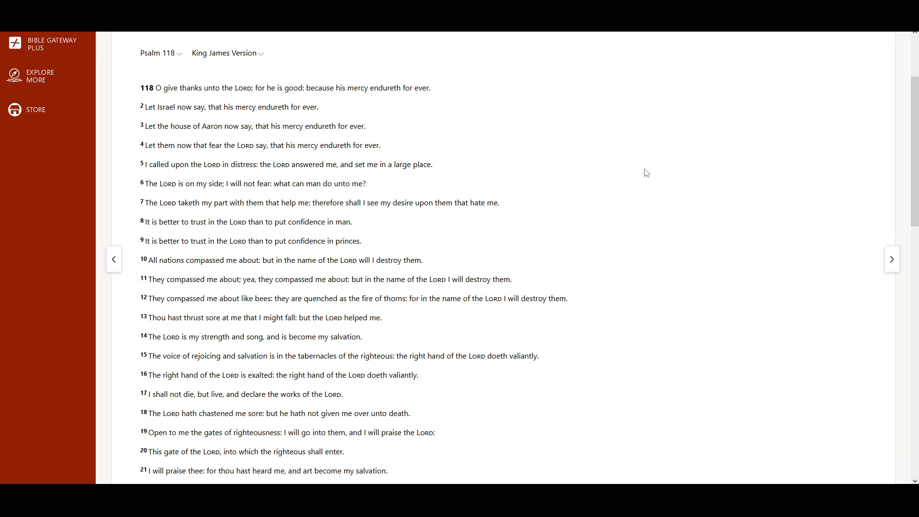
{"action": "scroll", "scroll_direction": "down", "scroll_amount": 3}
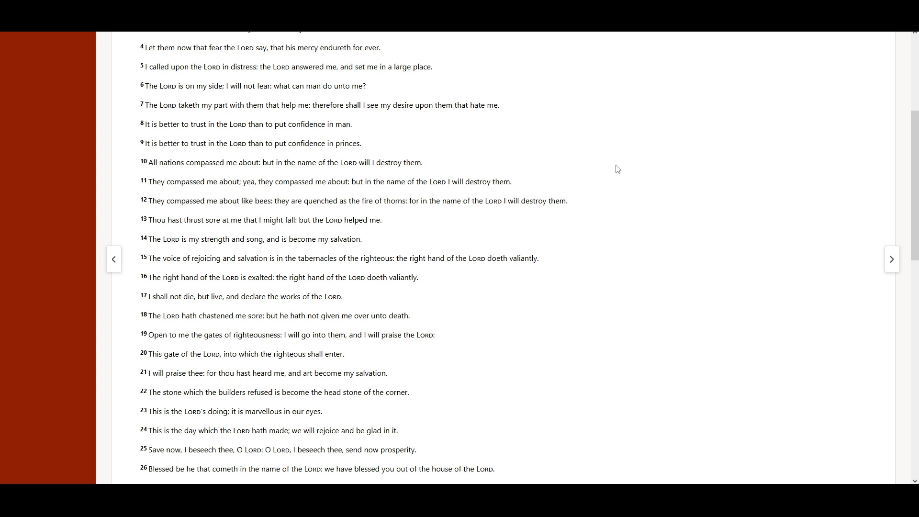
{"action": "mouse_move", "coordinate": [573, 171]}
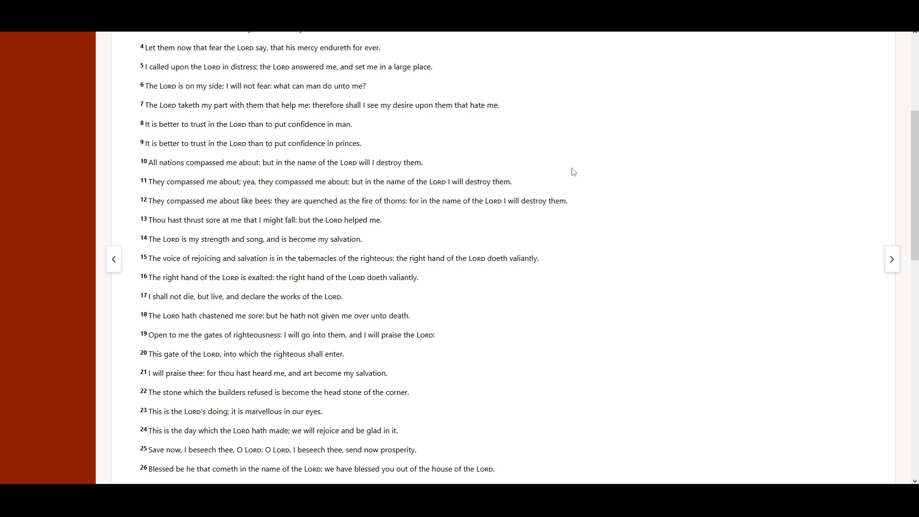
{"action": "scroll", "scroll_direction": "down", "scroll_amount": 3}
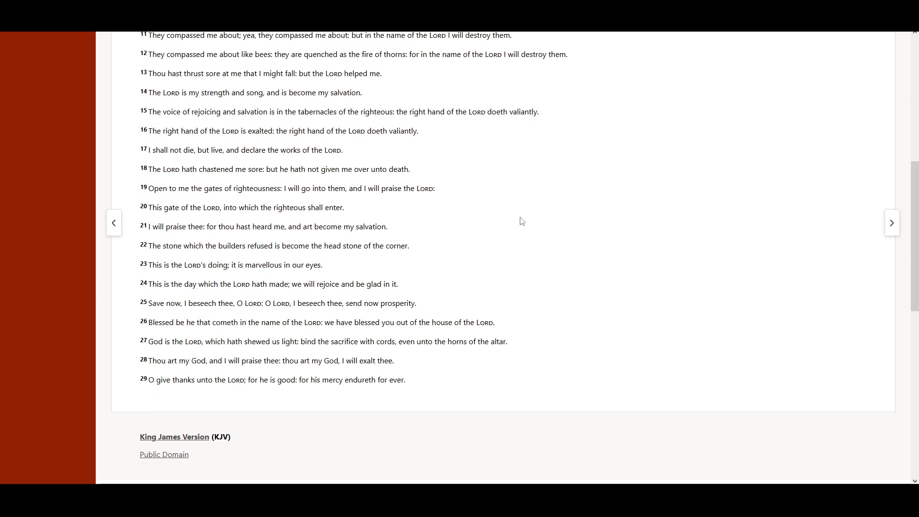